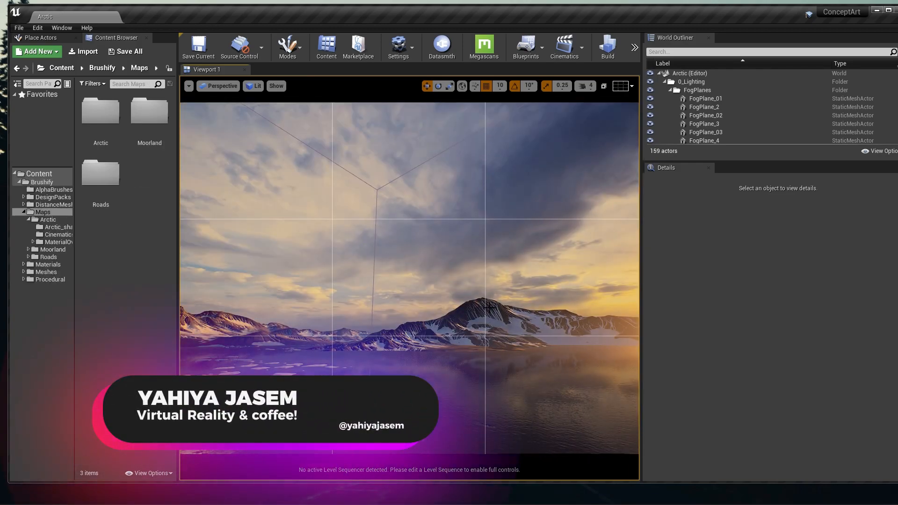
Set the viewport type to Cinematic Viewport from the Perspective menu
left_click(630, 85)
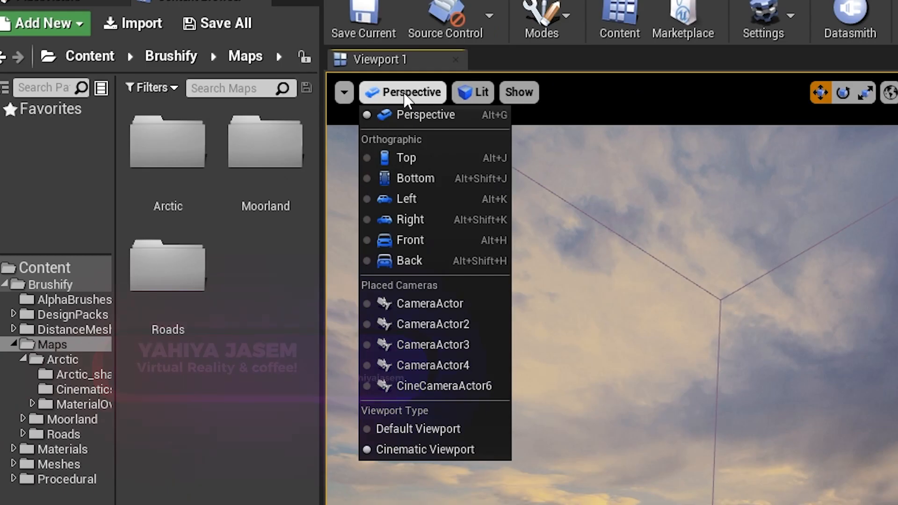
mouse_move(418, 456)
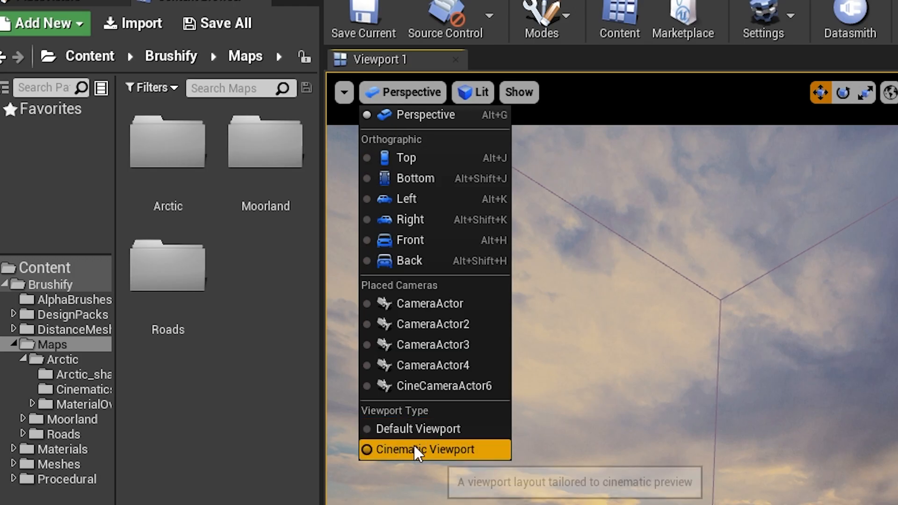
left_click(424, 449)
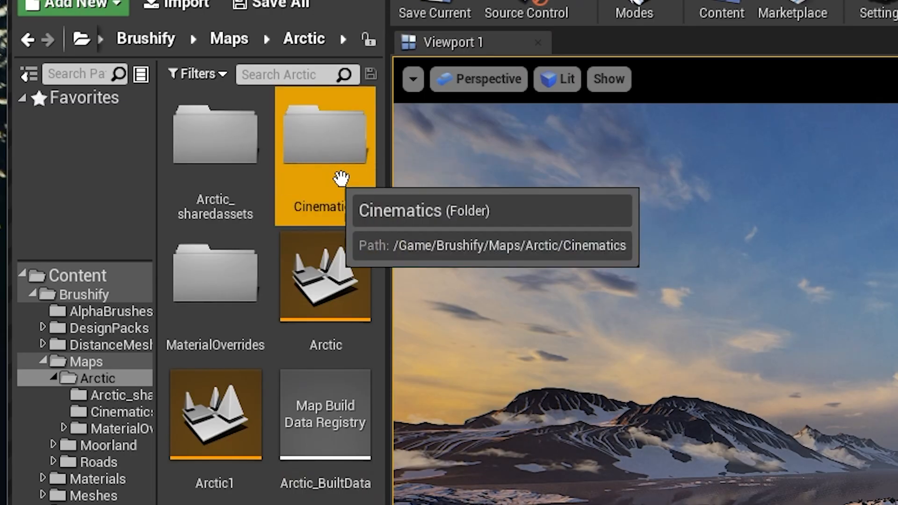
Inside the Cinematics folder, delete NewLevelSequence and choose the save location for the new sequence
double_click(320, 141)
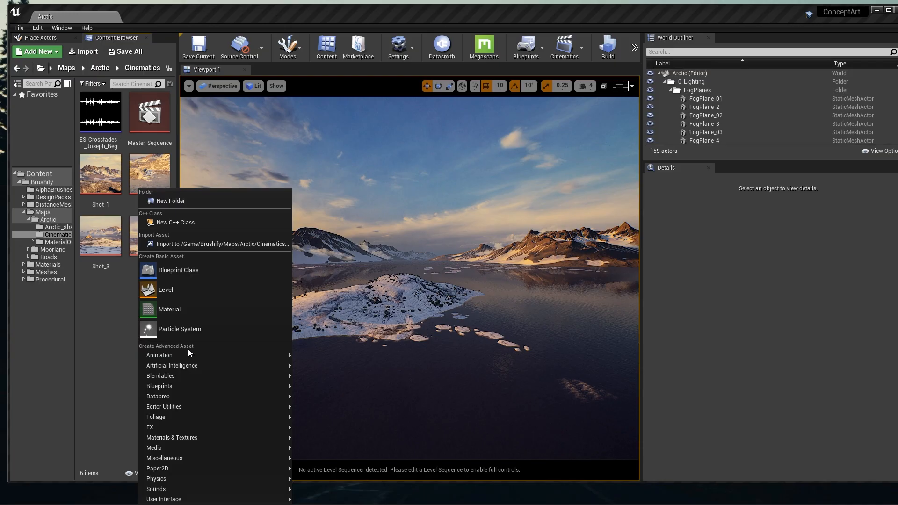
mouse_move(159, 355)
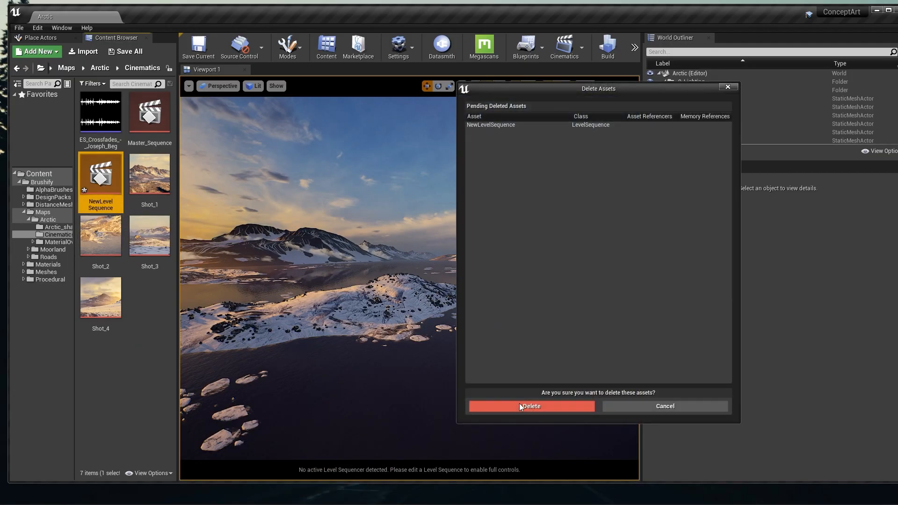
left_click(531, 406)
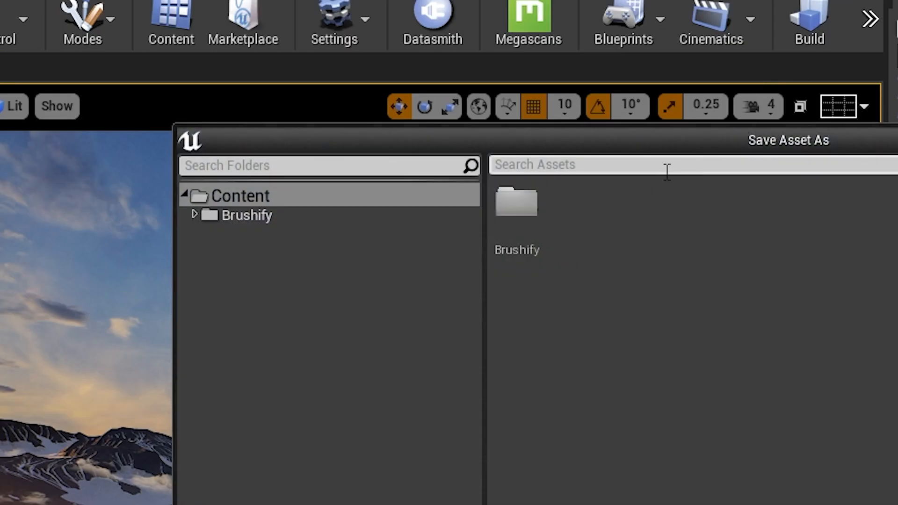
left_click(195, 215)
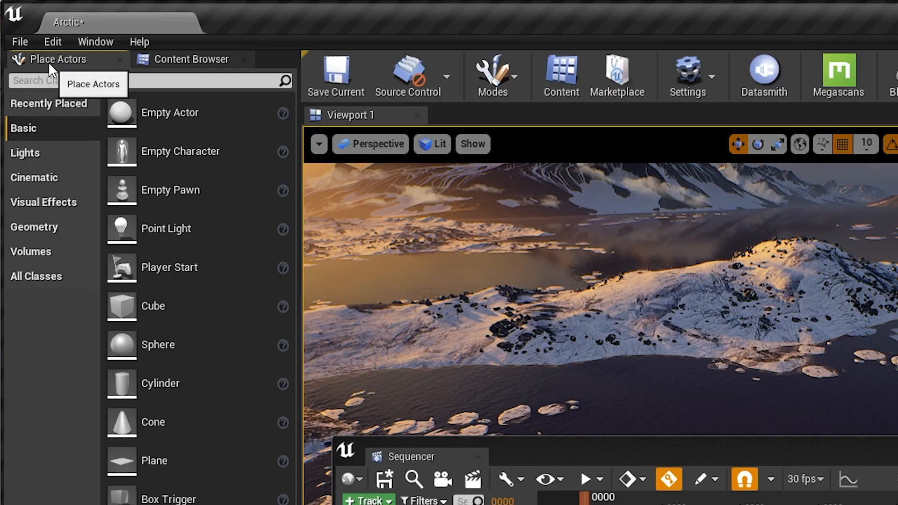
Show the Place Actors list of actor categories beside the open Sequencer
left_click(34, 178)
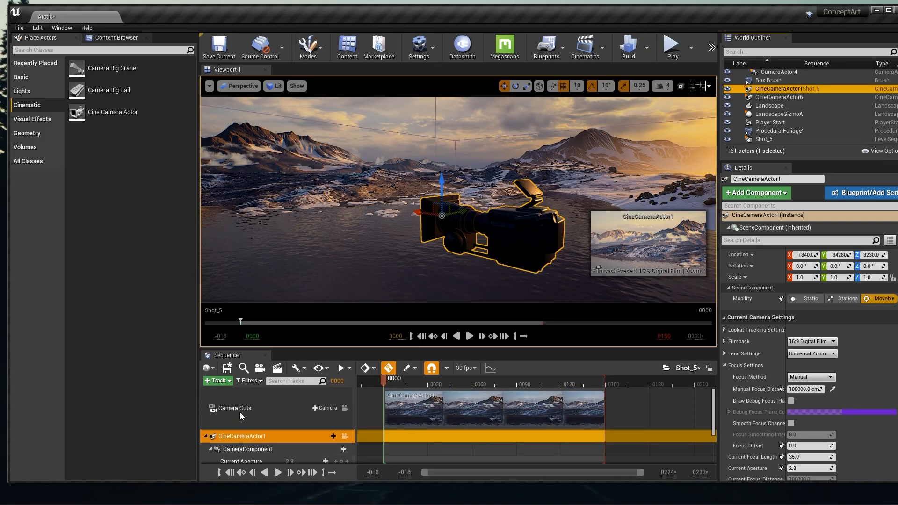
Replace the old camera cuts track with a new Cine Camera Actor dragged over the lake and added to Sequencer
left_click(208, 449)
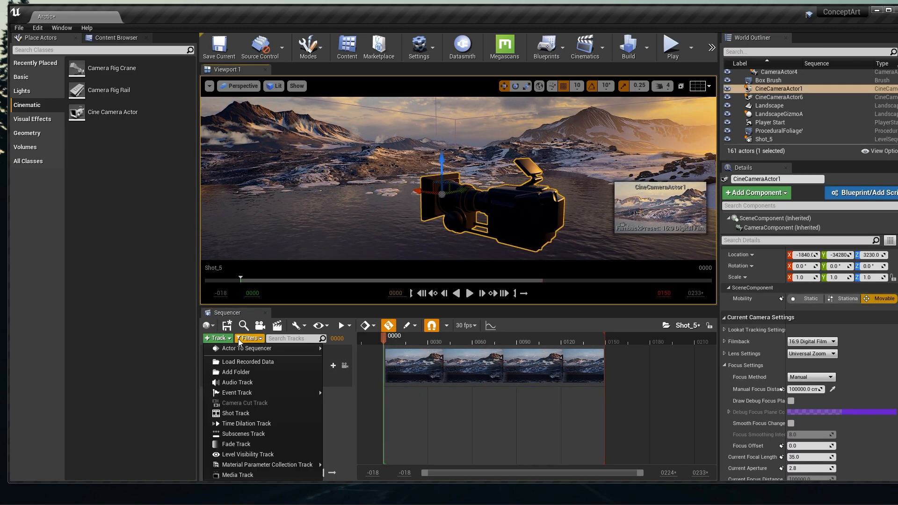
left_click(246, 348)
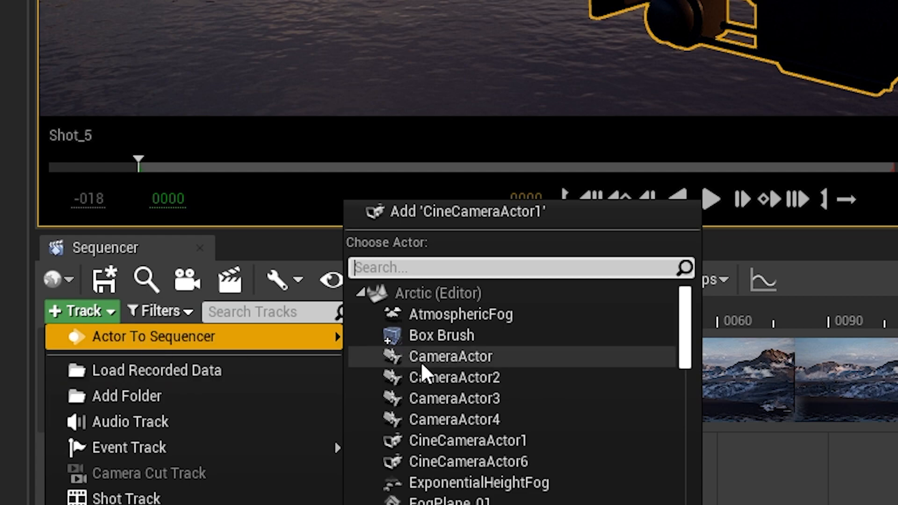
scroll("down", 3)
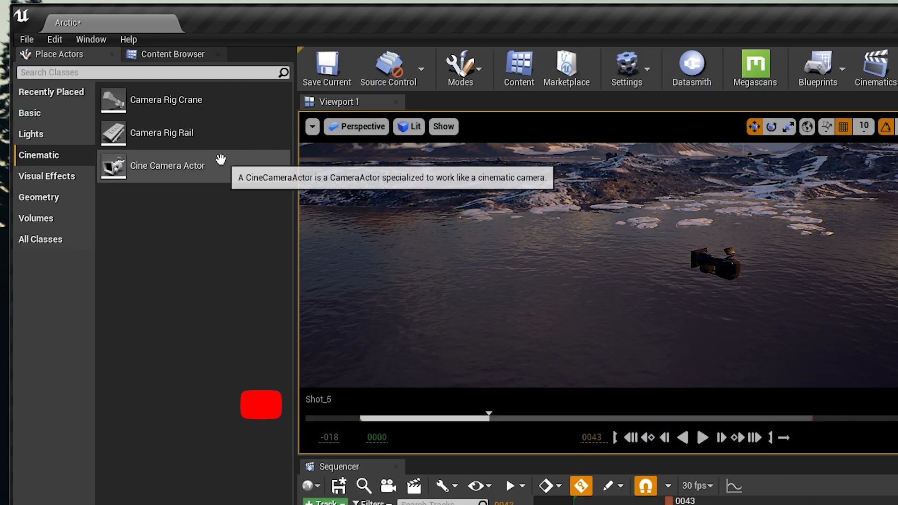
left_click_drag(167, 166, 326, 237)
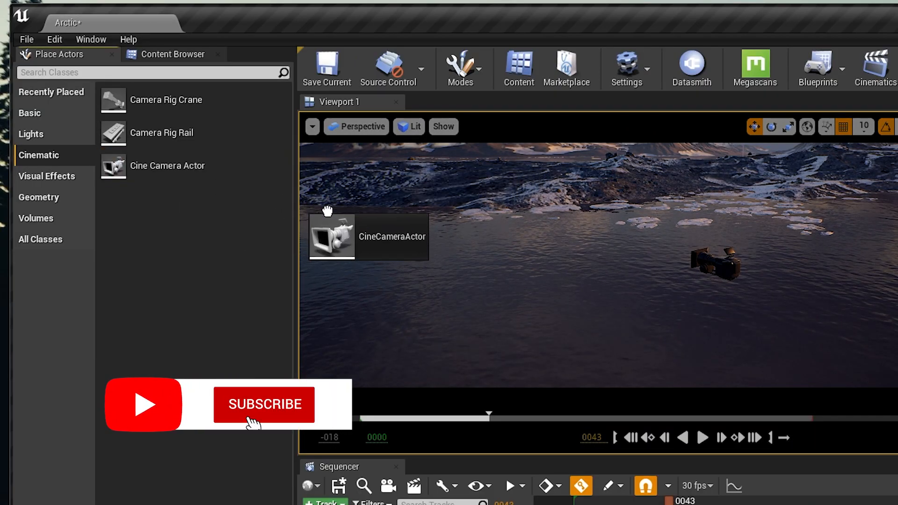
left_click(263, 404)
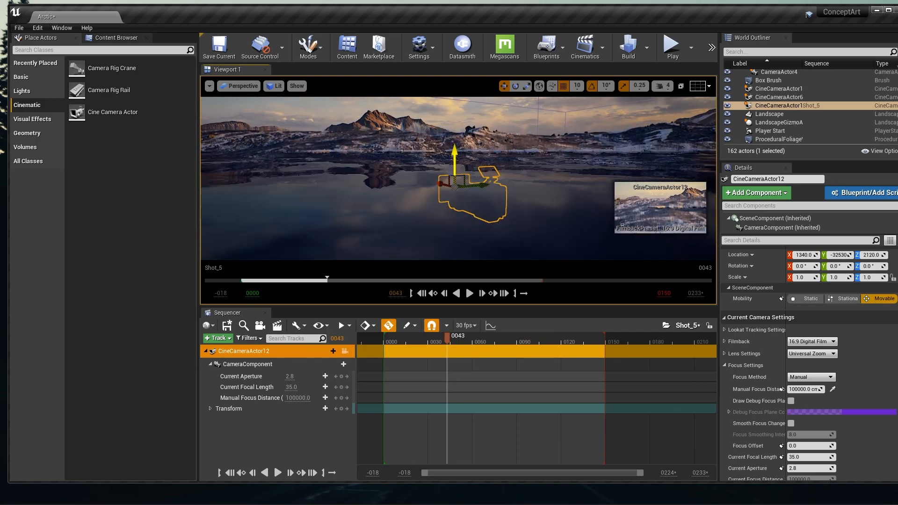
Key CineCameraActor12's starting Location and Rotation on its expanded Transform track
left_click_drag(454, 166, 527, 159)
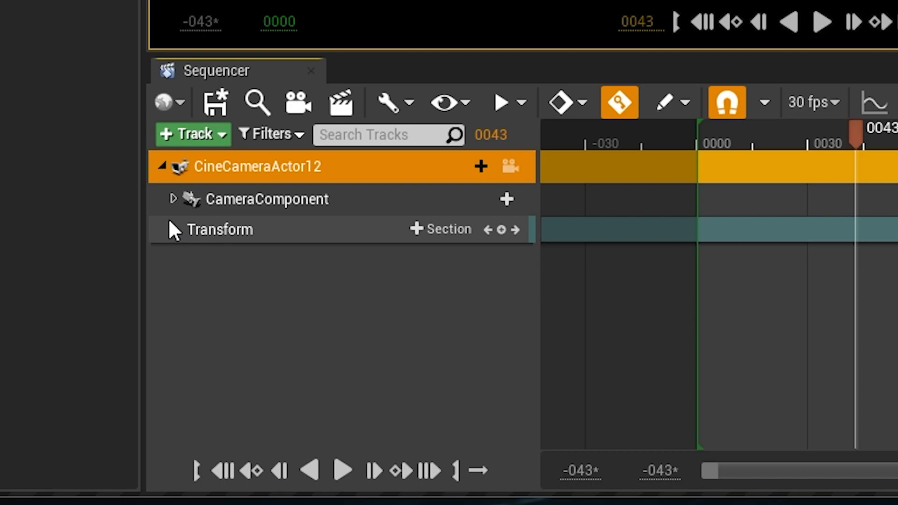
left_click(174, 199)
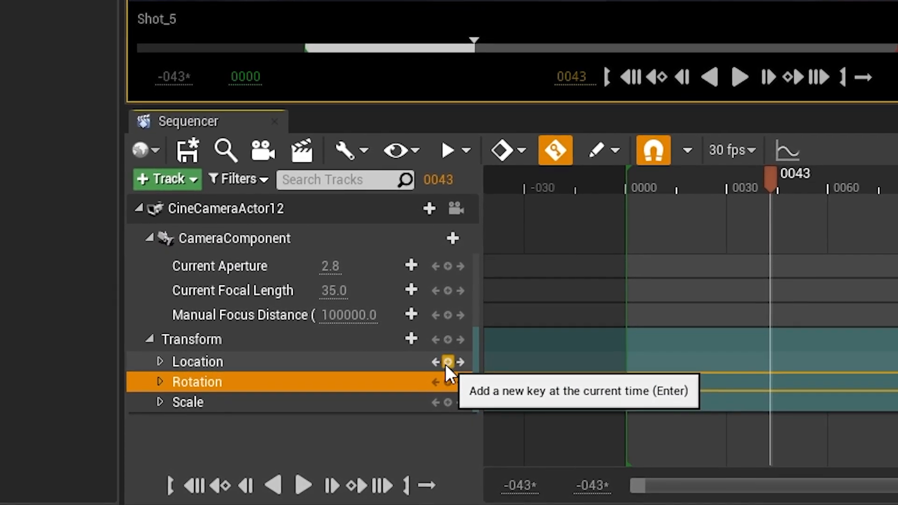
left_click(447, 361)
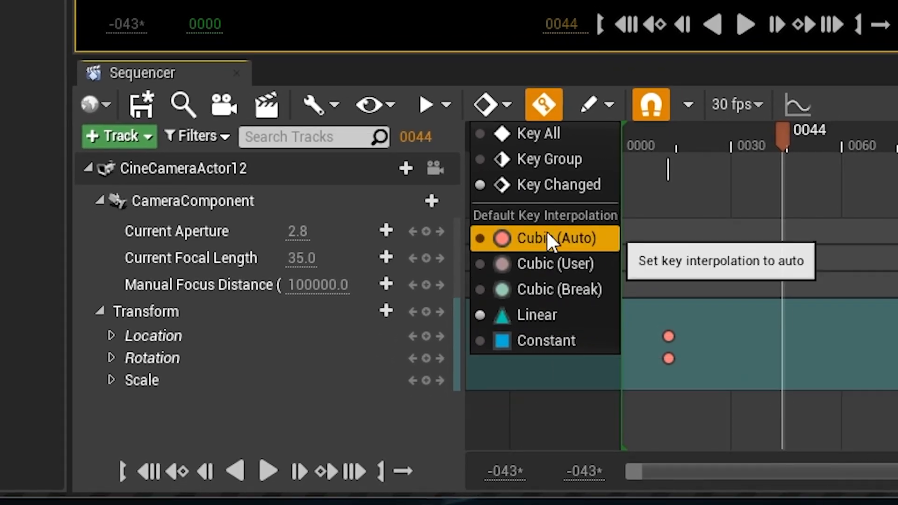
Set Default Key Interpolation to Cubic (User) in the Sequencer key options
left_click(552, 239)
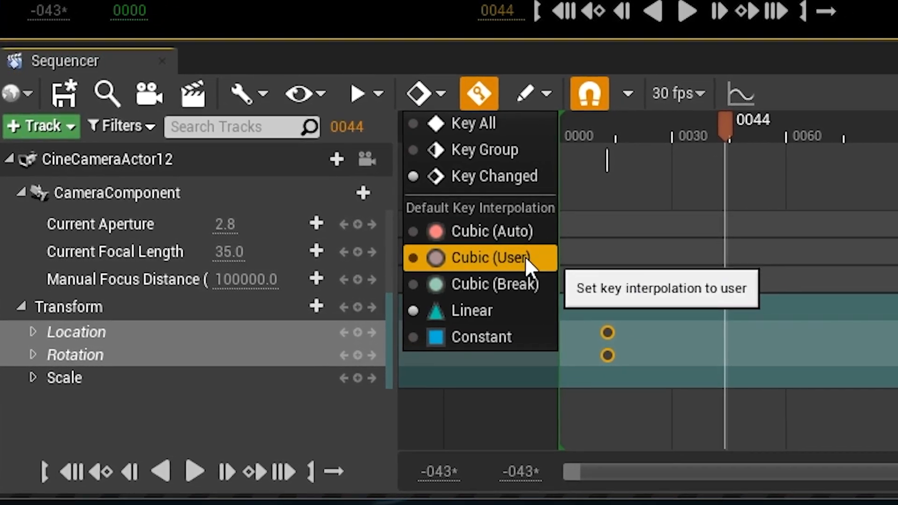
left_click(490, 258)
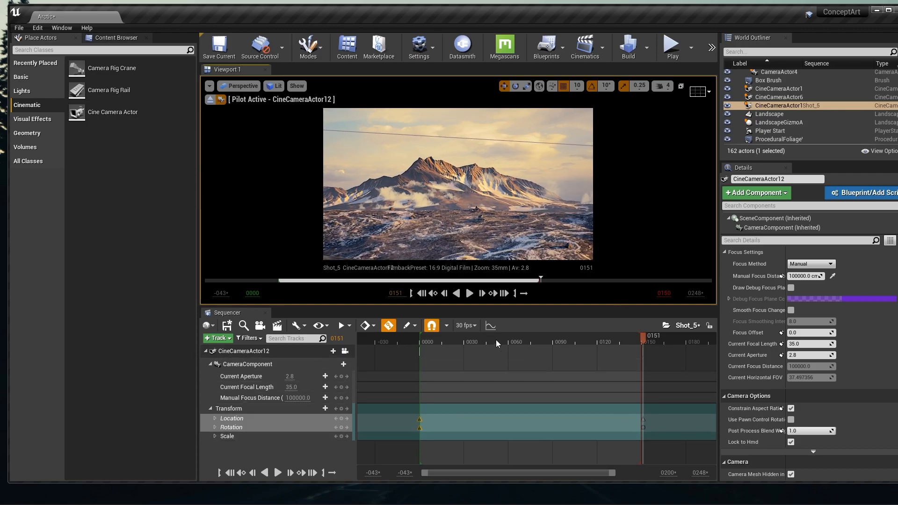
Key the camera's ending pose and trim Shot_5 to end around frame 90
left_click(470, 293)
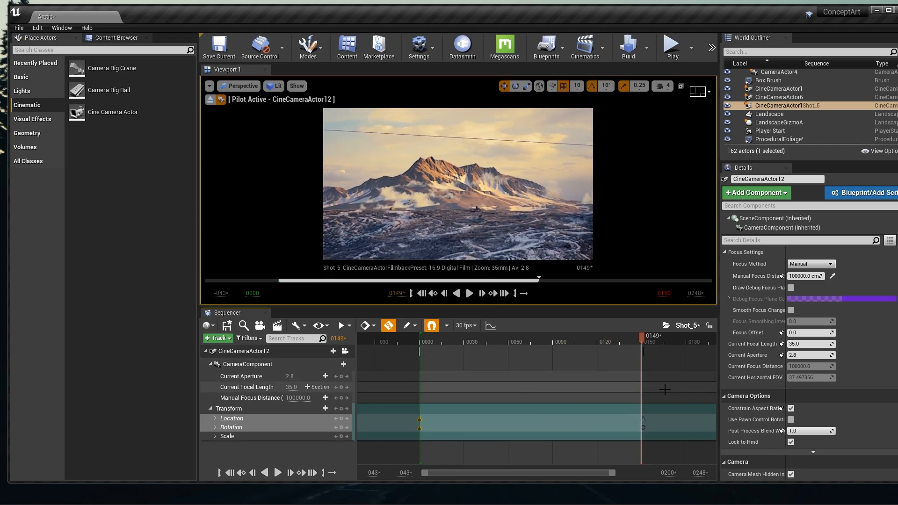
left_click(552, 336)
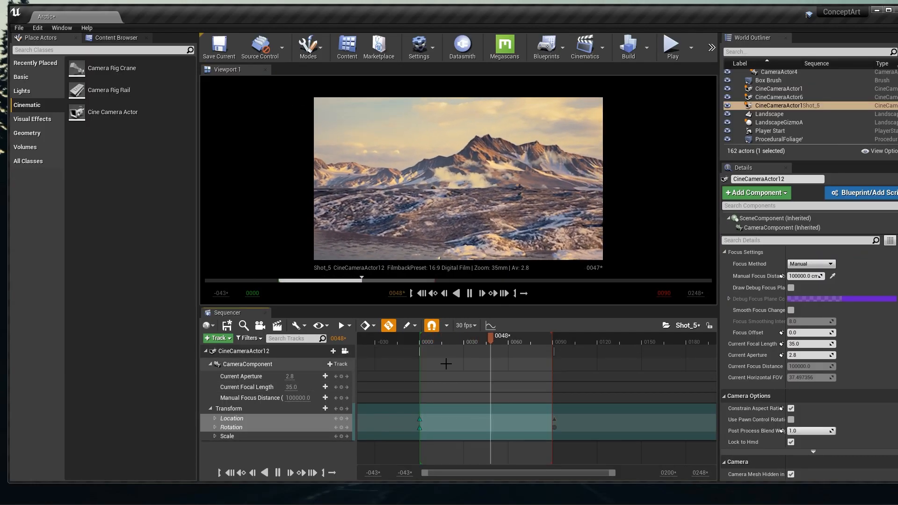
left_click(470, 293)
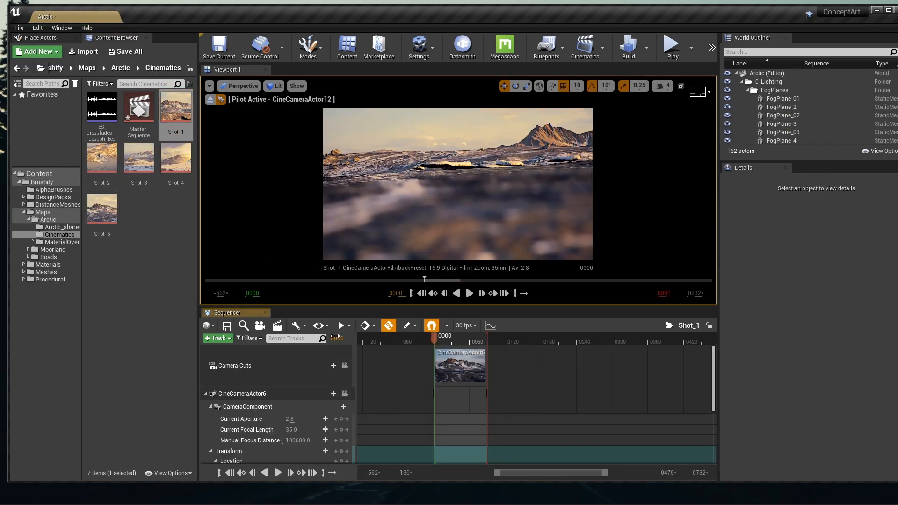
Inspect and delete the empty Shot_4 sequence, then reach Shot_1 for duplicating
left_click_drag(434, 335, 486, 335)
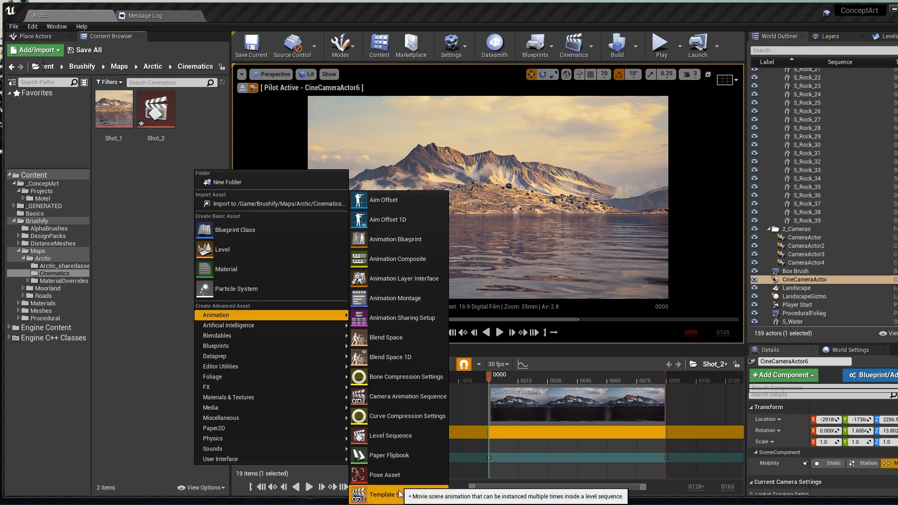
left_click(390, 435)
type("Shot_4")
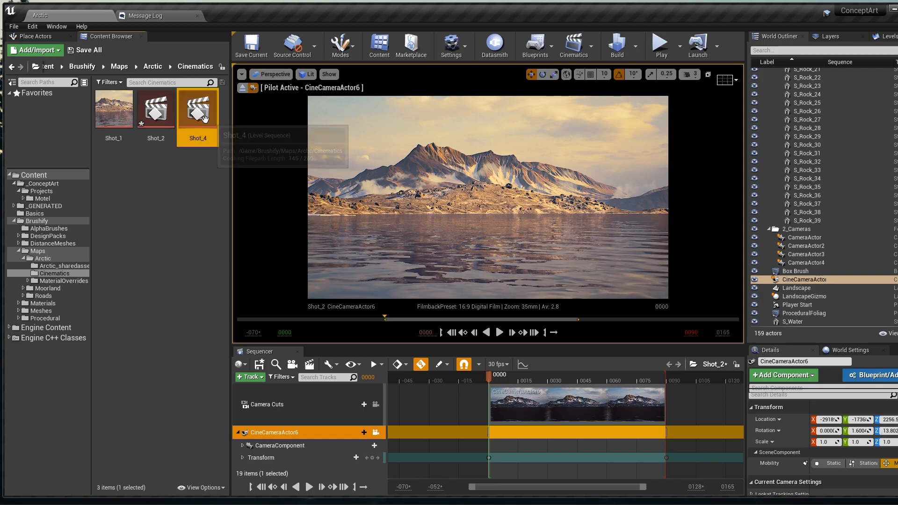
double_click(198, 108)
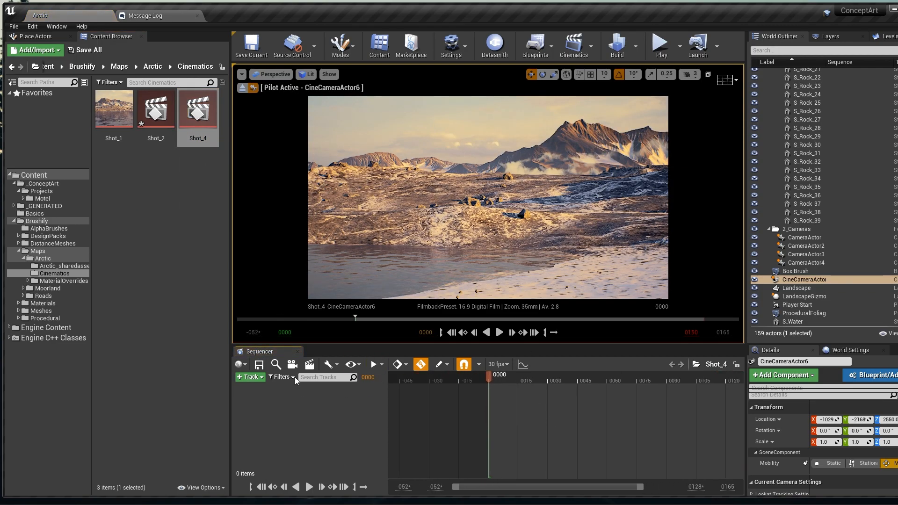
left_click(248, 377)
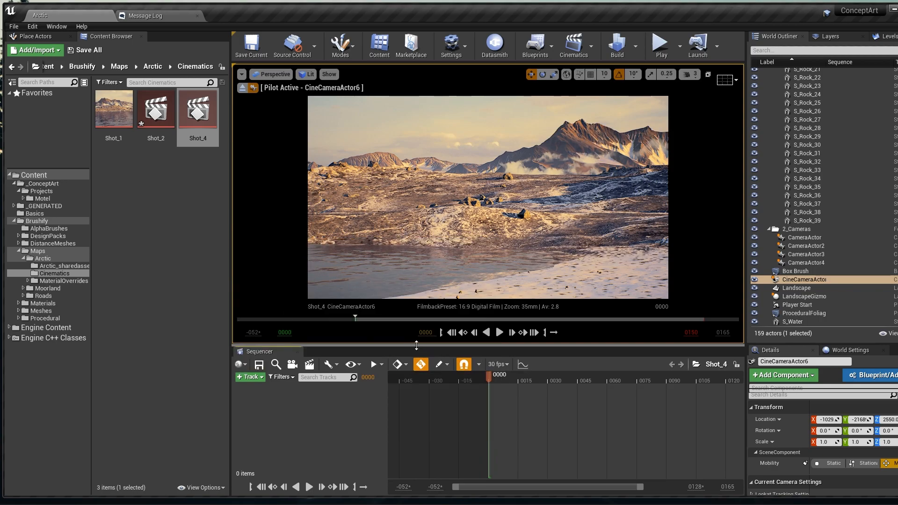
mouse_move(207, 119)
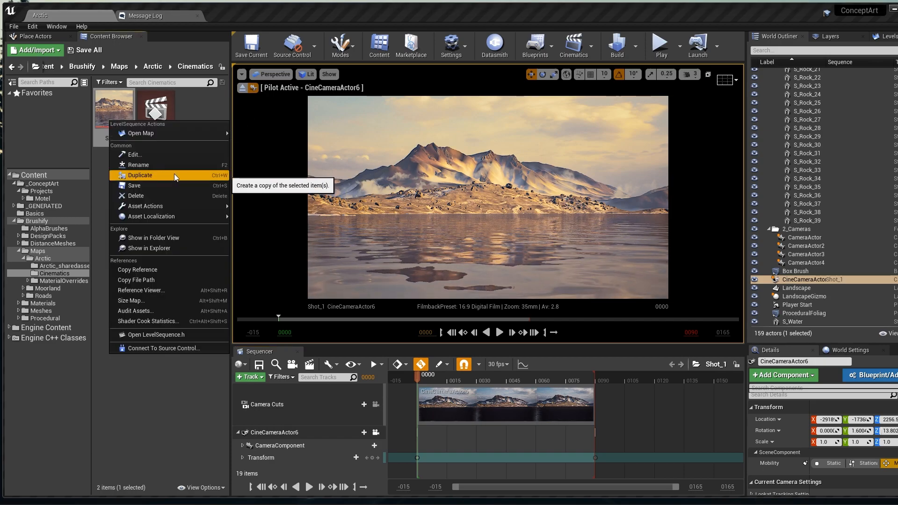
Duplicate Shot_1 as Shot_3 and bring Shot_2 into the Sequencer
left_click(141, 175)
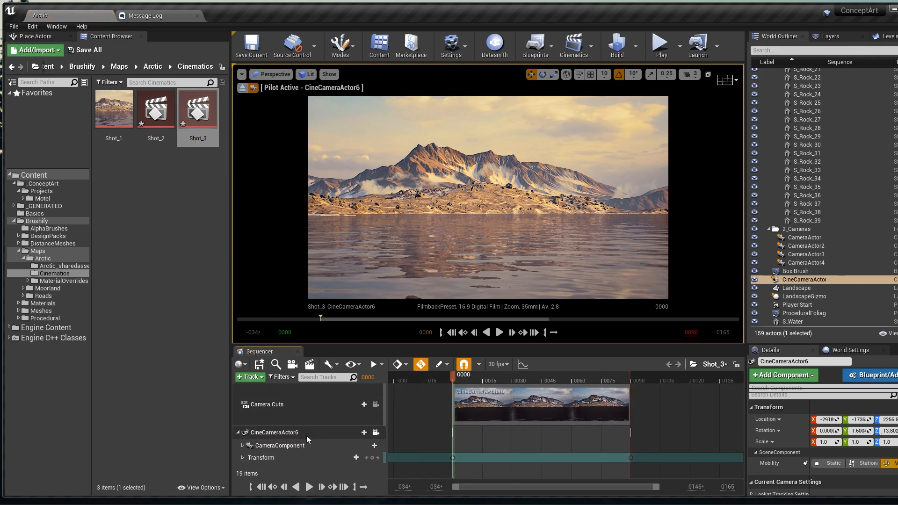
left_click(274, 432)
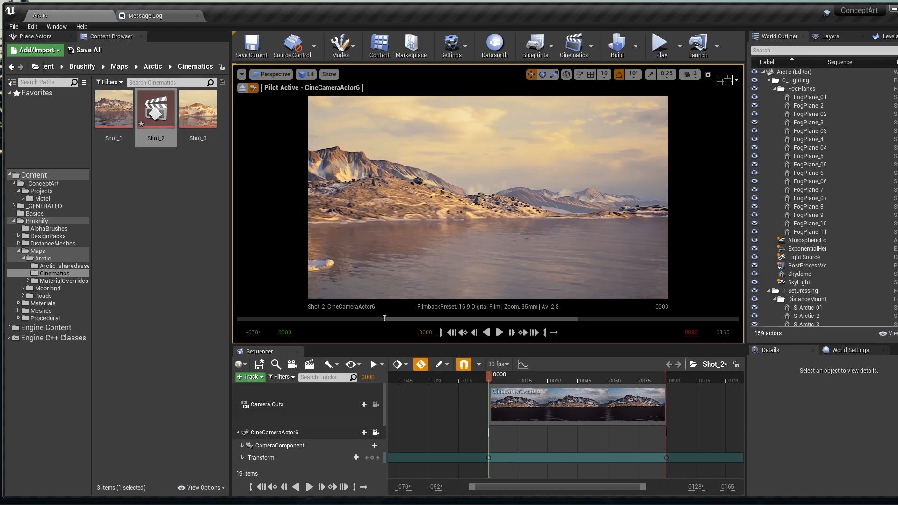
From Shot_2's final keyframe, create Shot_4 with CineCameraActor6 framing the snowy mountain
left_click_drag(489, 380, 658, 380)
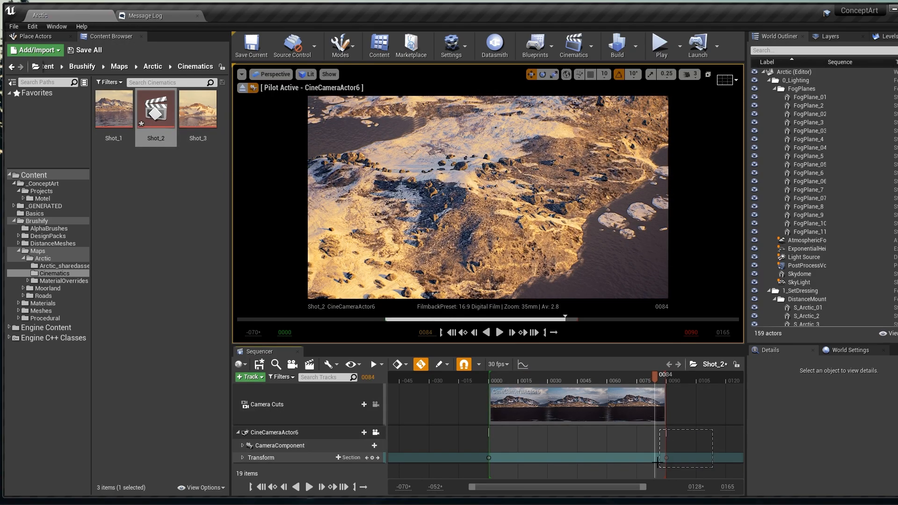
left_click(499, 332)
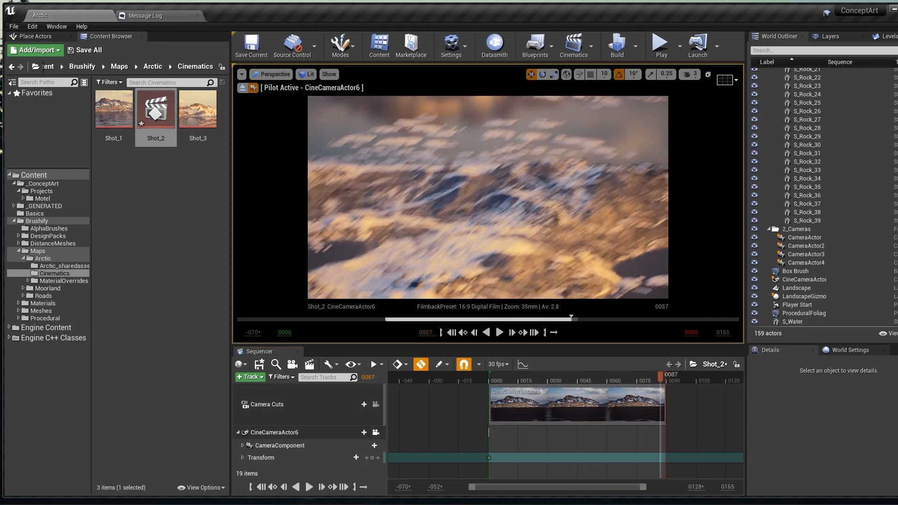
left_click(683, 422)
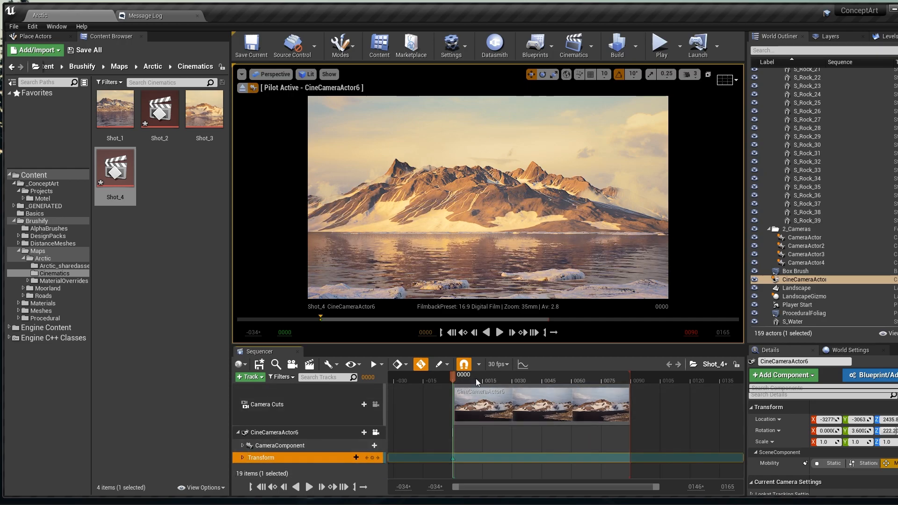
Begin a new Level Sequence in the Cinematics folder alongside Shot_1–Shot_5 and the music asset
left_click_drag(476, 380, 633, 381)
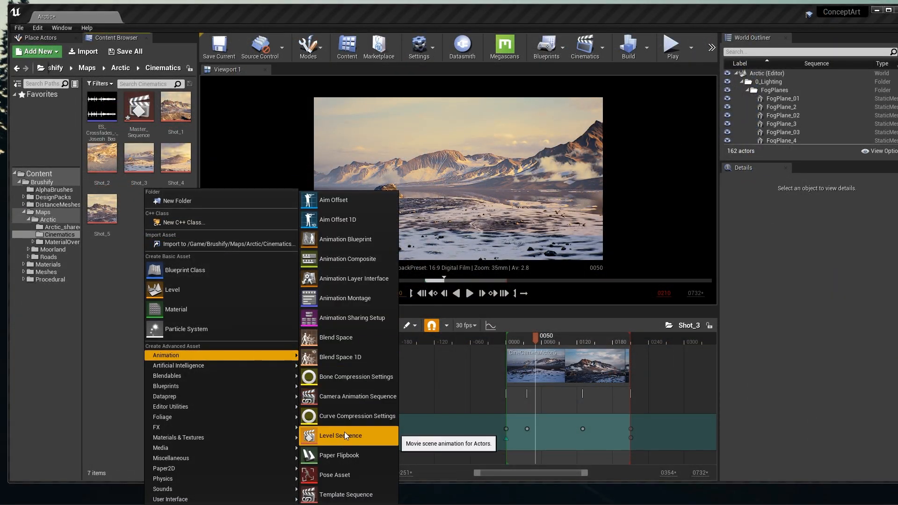
Create the Master Level Sequence and drag the shots in order onto its Shots track
left_click(340, 434)
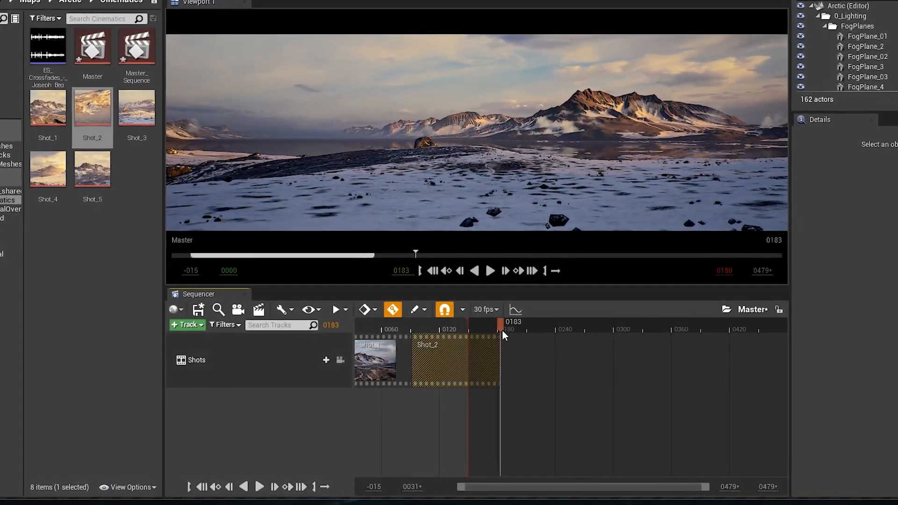
left_click_drag(136, 106, 647, 418)
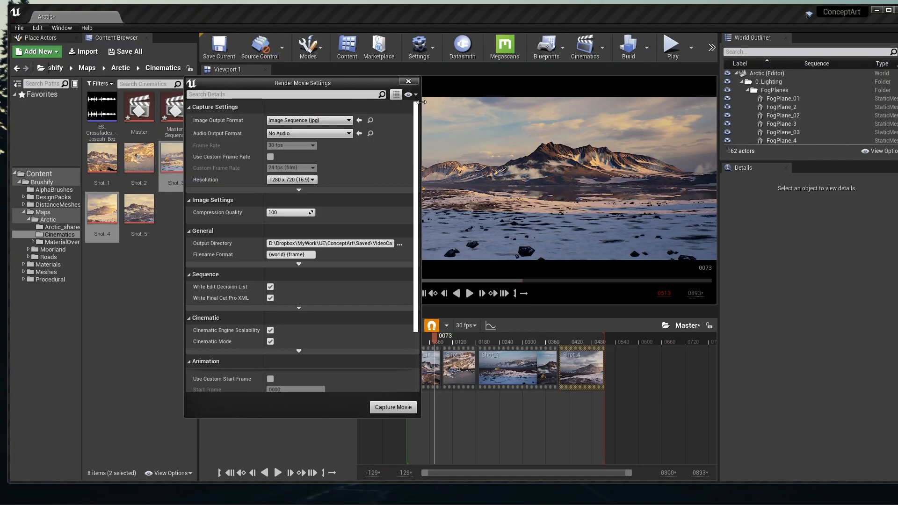
Review the Render Movie Settings and launch Capture Movie for the Master sequence
left_click(408, 81)
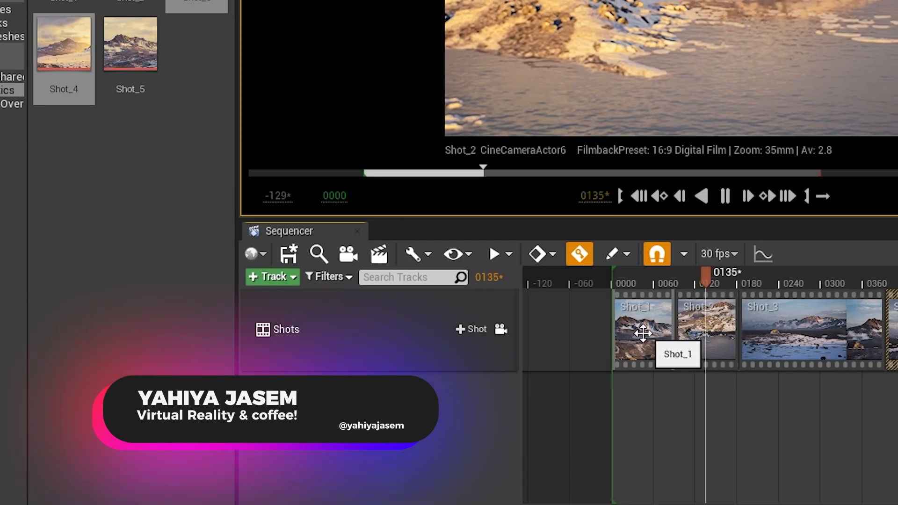
mouse_move(379, 255)
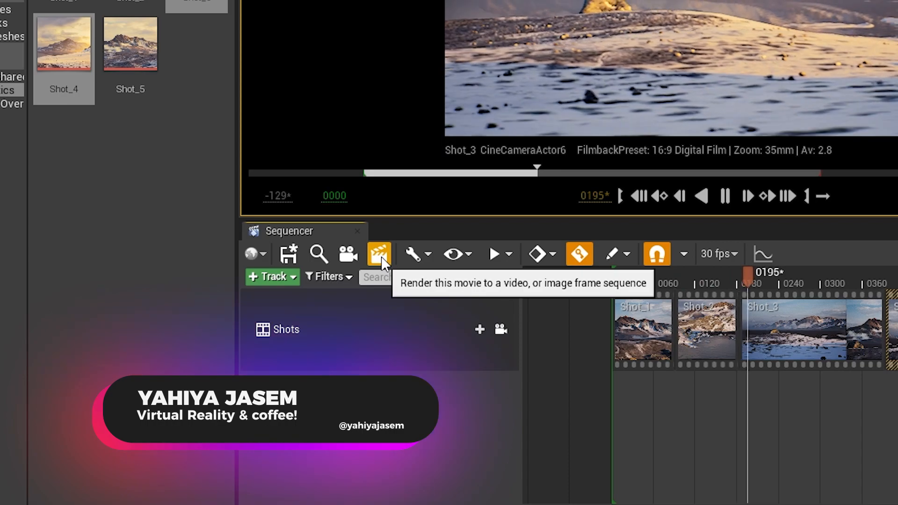
left_click(378, 254)
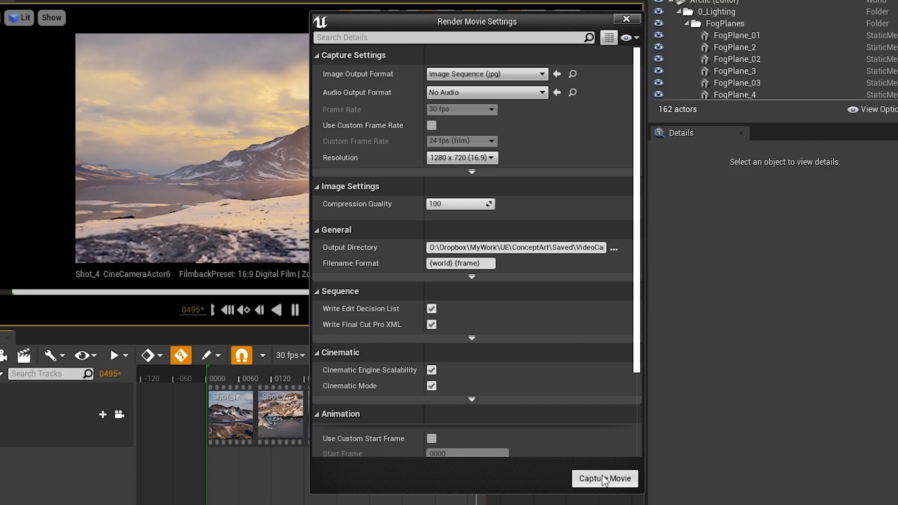
left_click(605, 491)
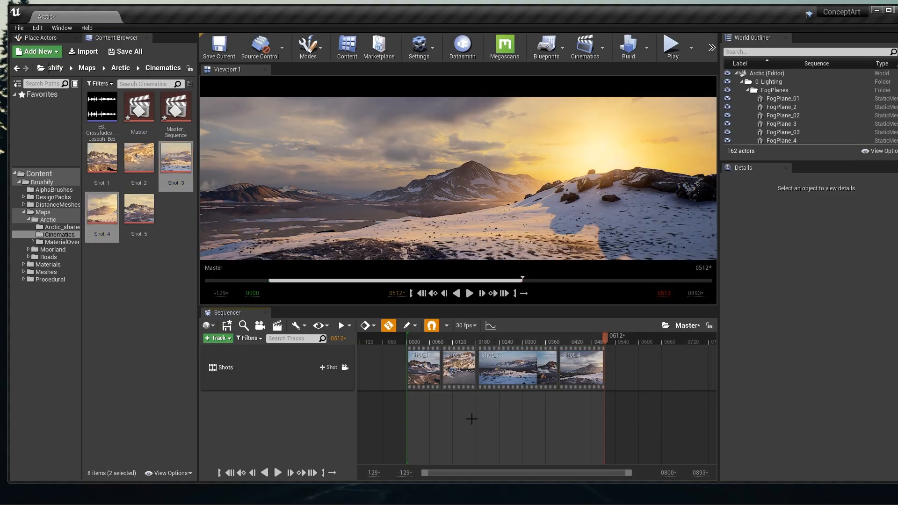
mouse_move(397, 372)
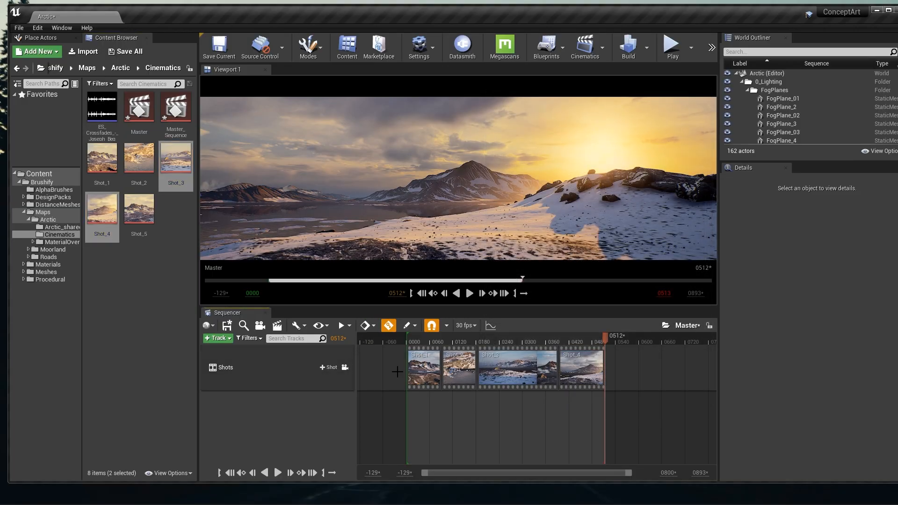
left_click(30, 27)
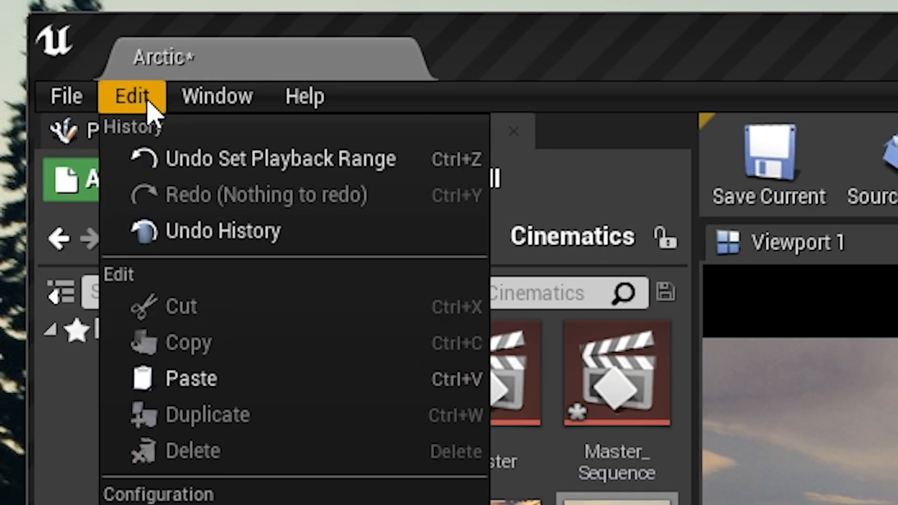
left_click(217, 96)
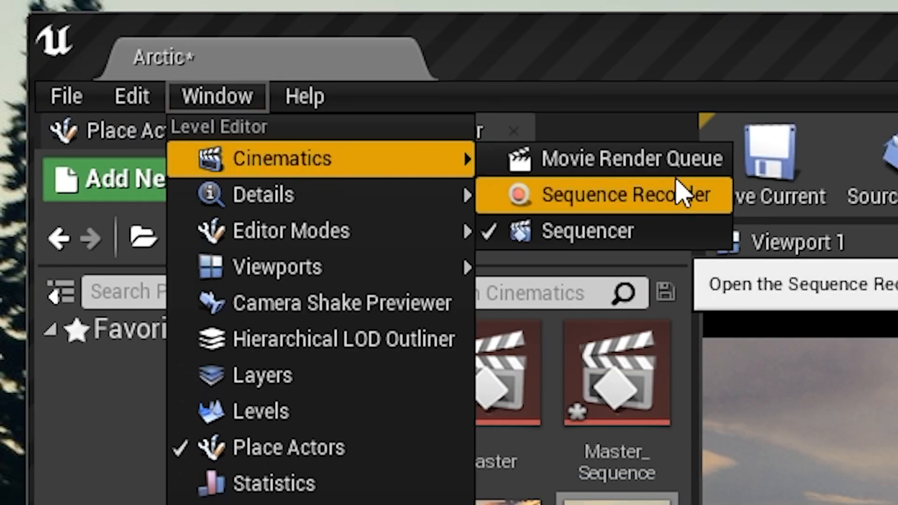
left_click(629, 157)
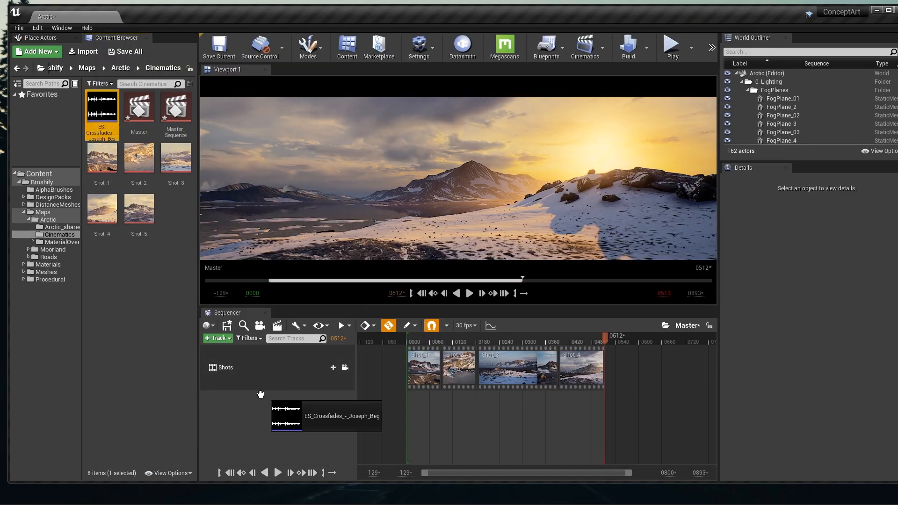
Drag the music asset into the Master sequence and dismiss the Render Movie Settings
left_click_drag(286, 415, 447, 404)
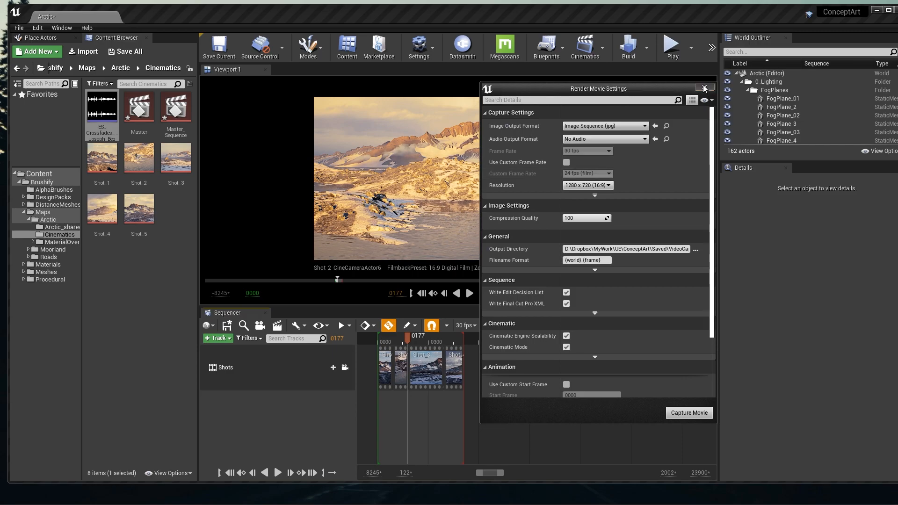
left_click(703, 88)
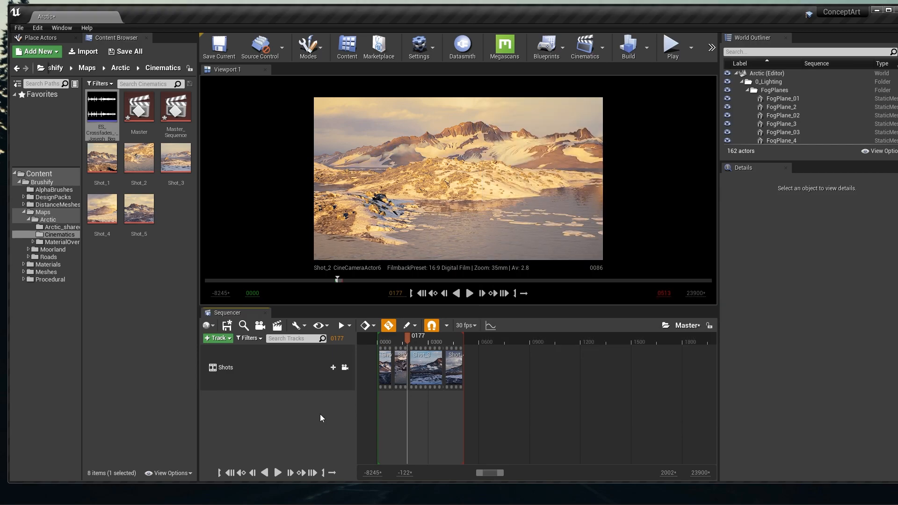